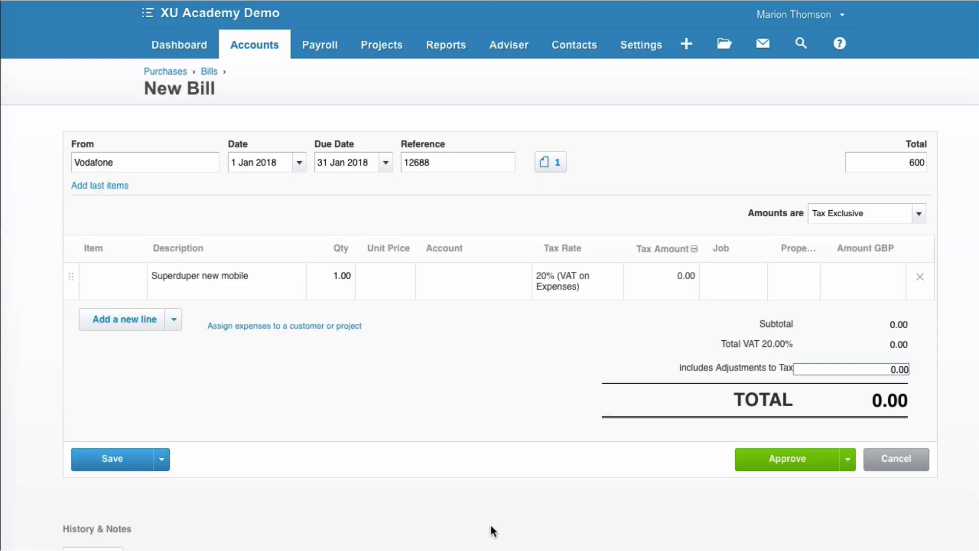
mouse_move(299, 253)
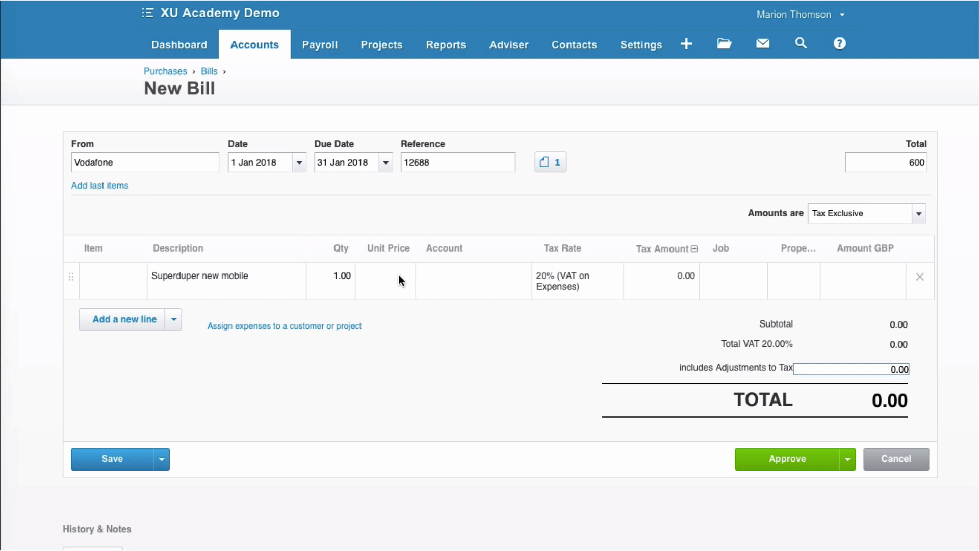
- Price the Superduper new mobile line at 500.00 and code it to 720 - Computer Equipment
click(384, 275)
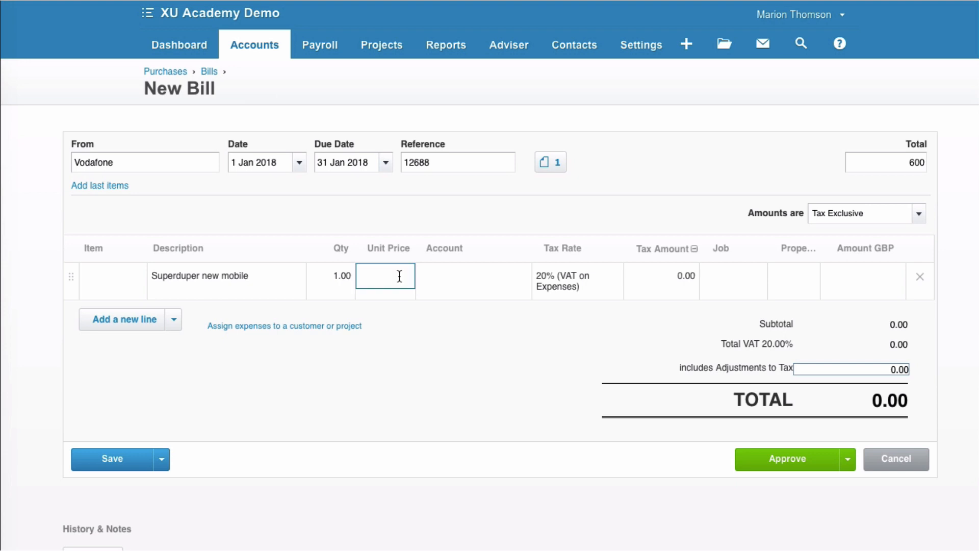
text(500.00)
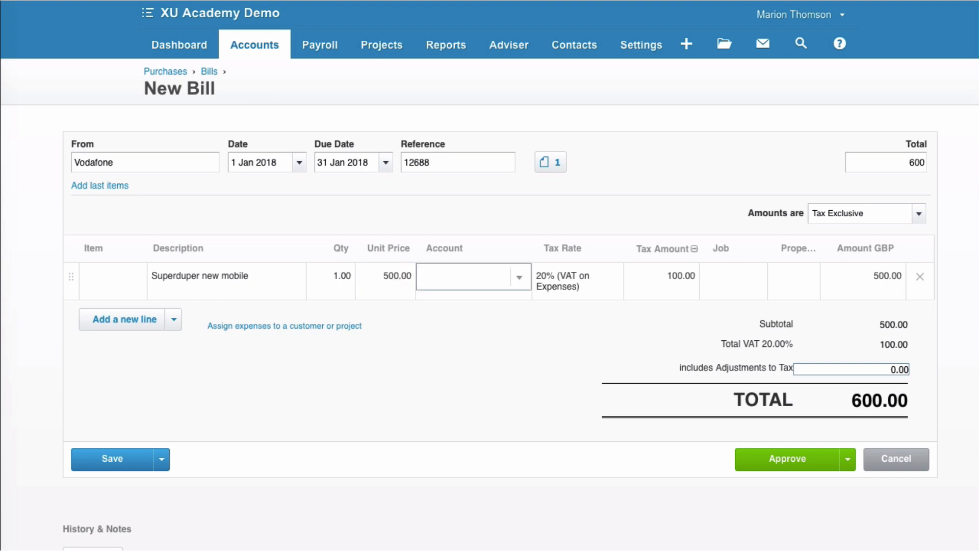
text(comp)
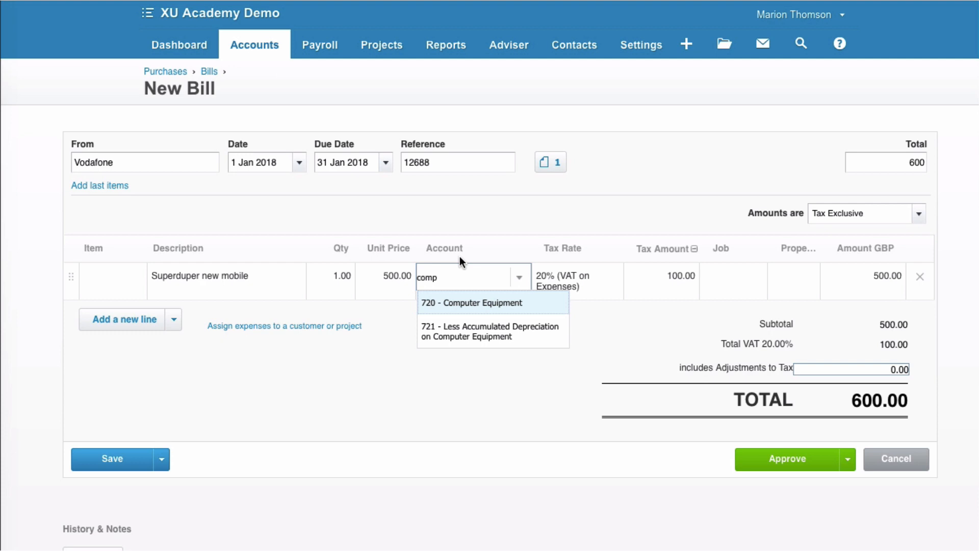
mouse_move(474, 309)
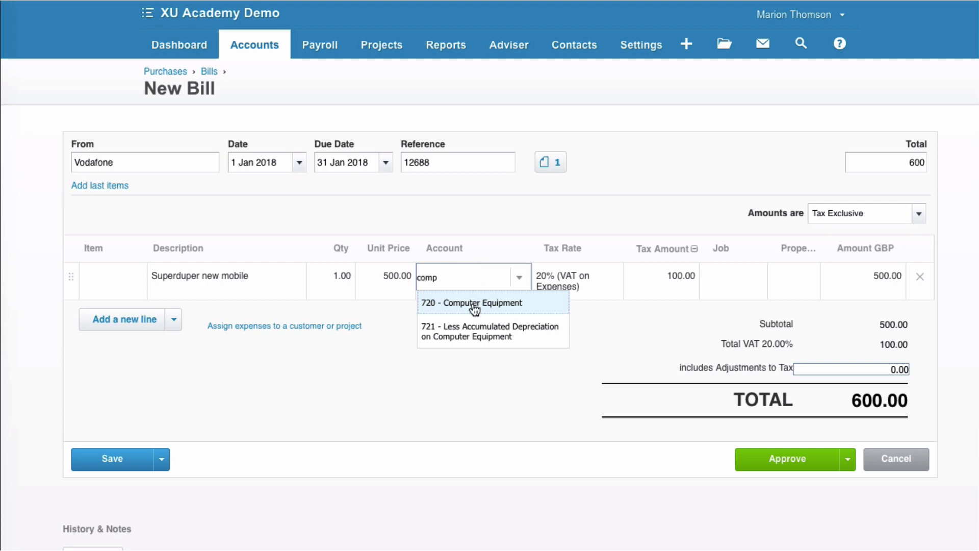
click(473, 306)
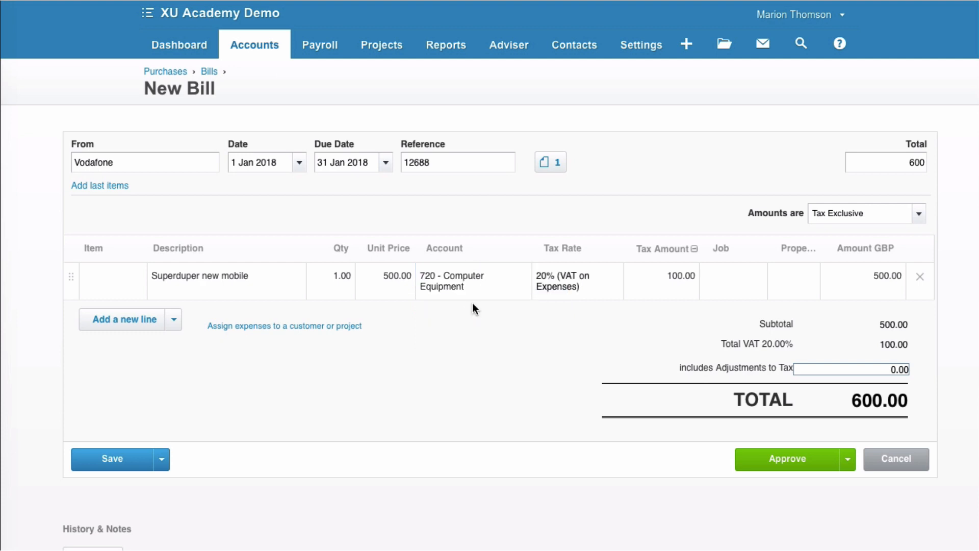
scroll(down, 3)
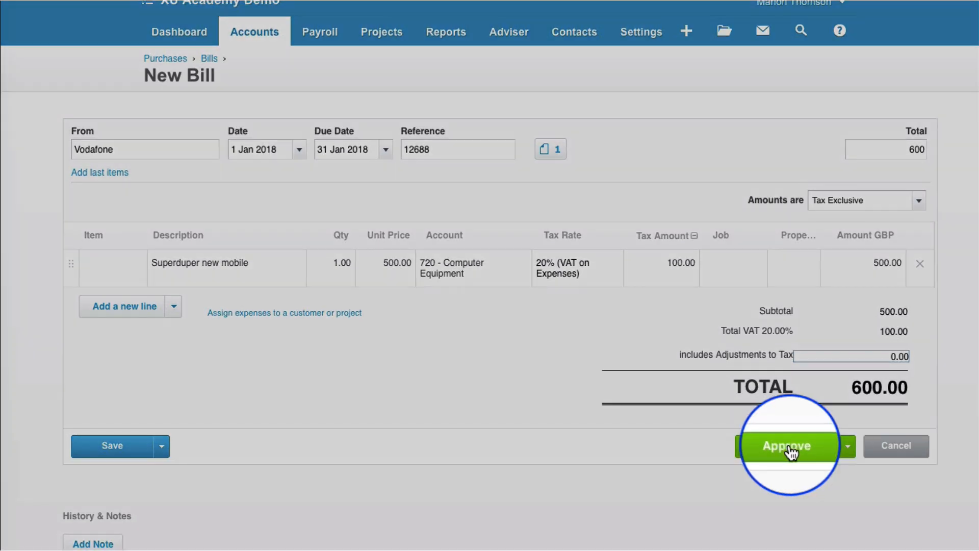
- Approve Vodafone bill 12688 so it moves to awaiting payment
click(788, 445)
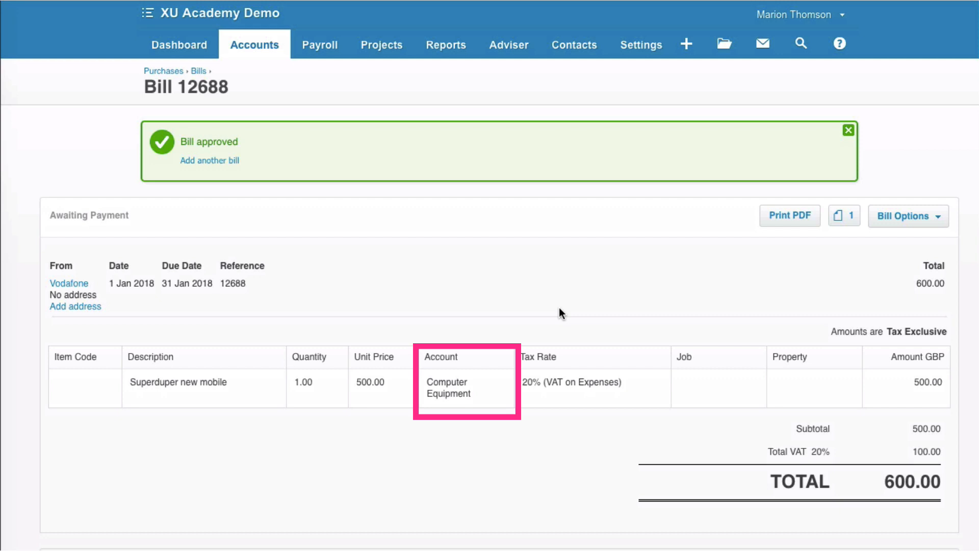
click(254, 45)
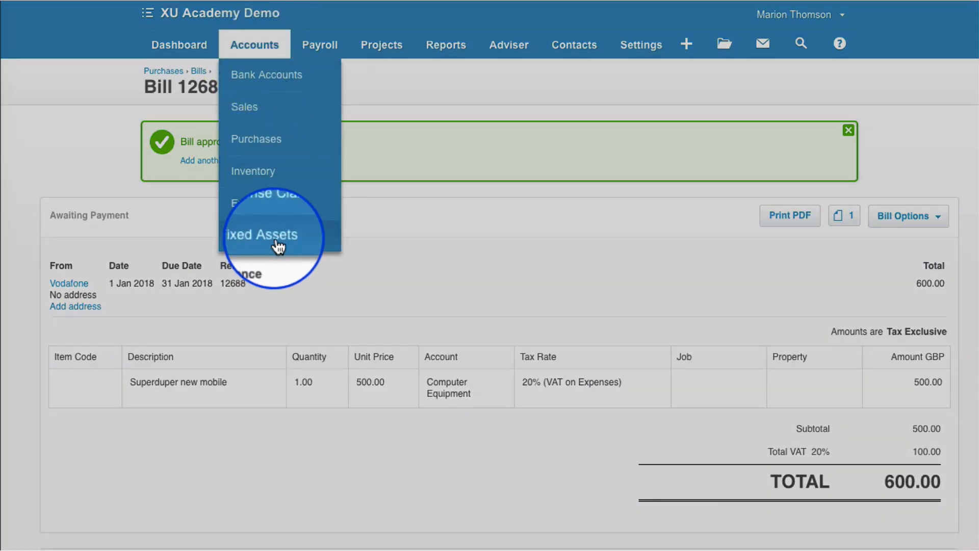
- Go to Accounts > Fixed Assets to find draft asset FA-0002
click(262, 234)
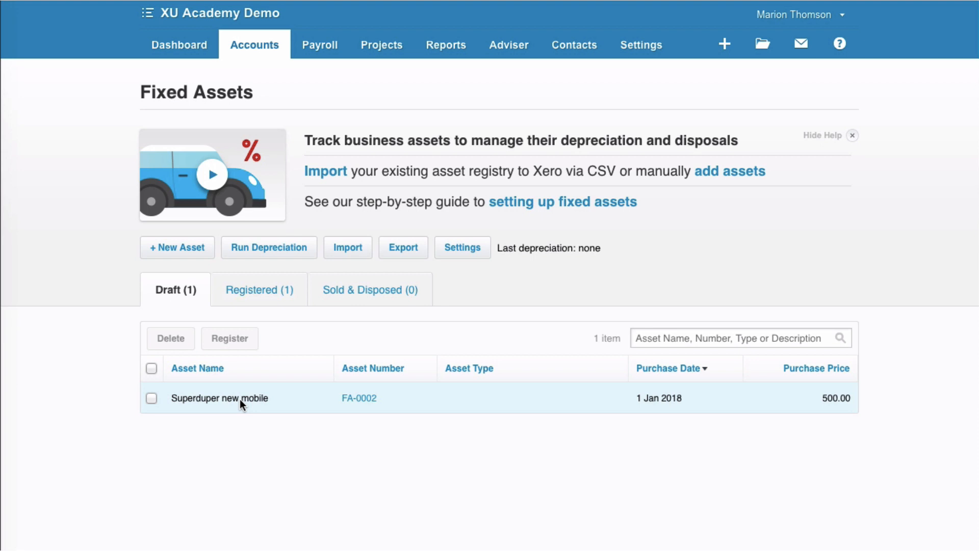
mouse_move(332, 412)
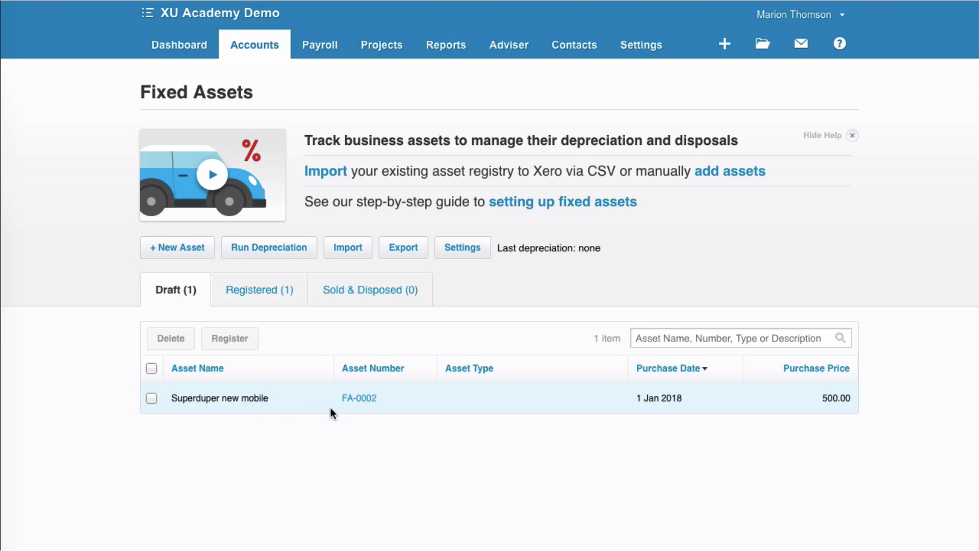
mouse_move(365, 415)
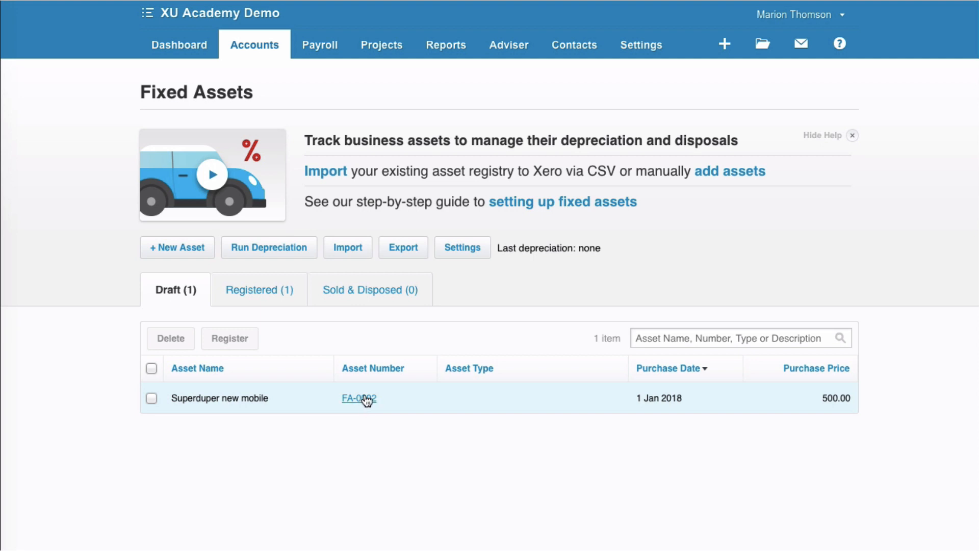
mouse_move(341, 444)
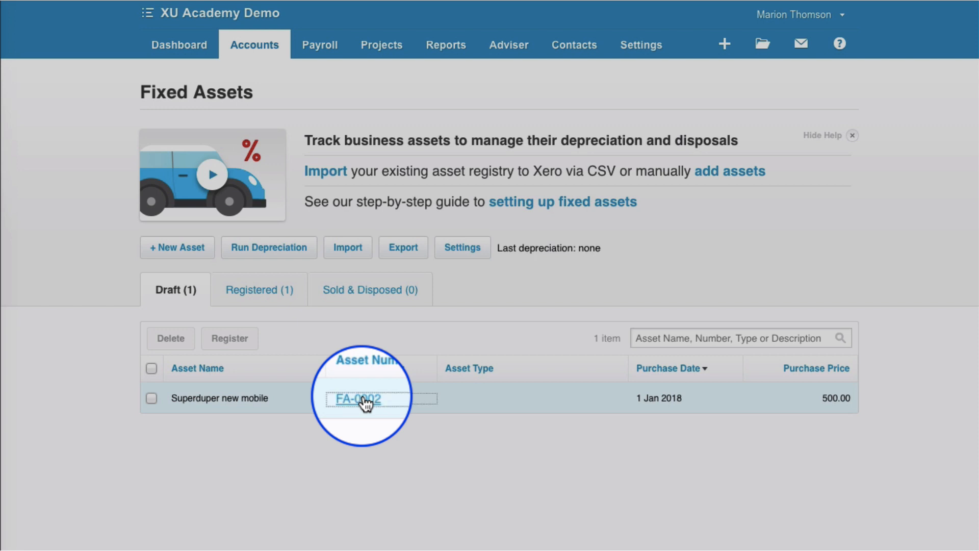
- Open draft asset FA-0002 and scroll through its Edit Asset form
click(356, 398)
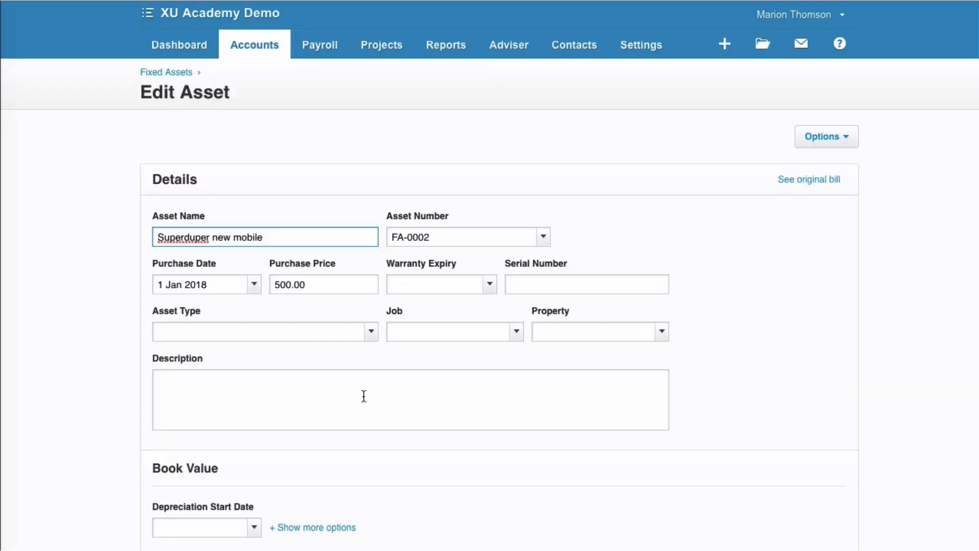
mouse_move(333, 380)
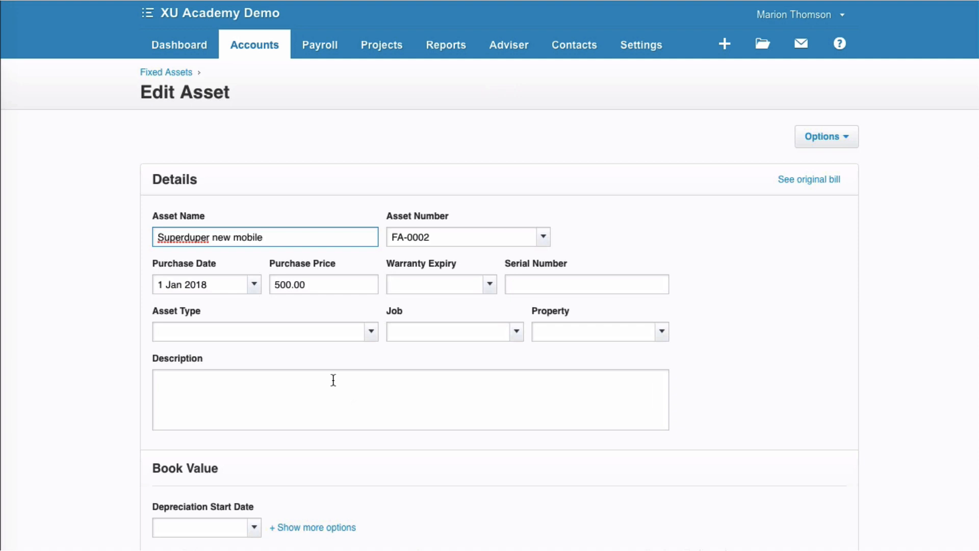
scroll(down, 3)
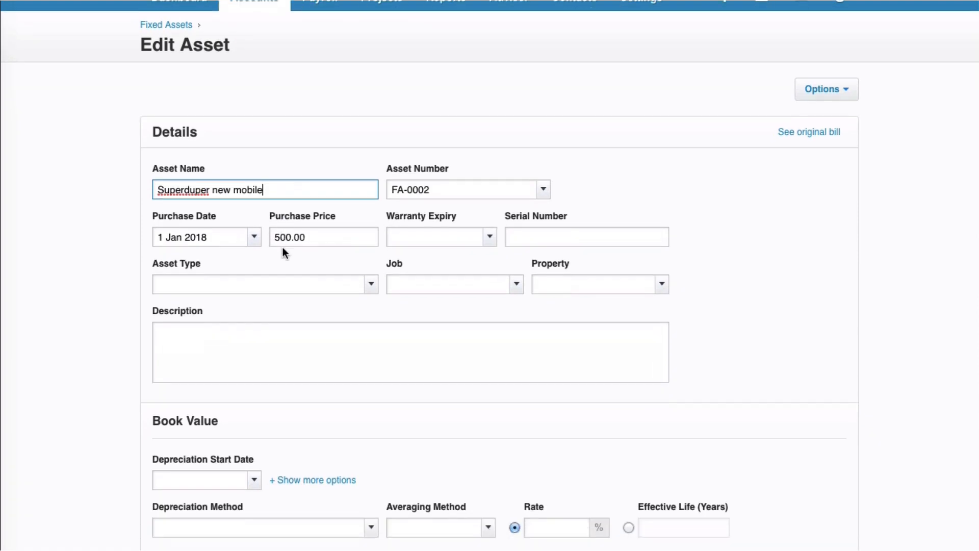
scroll(down, 3)
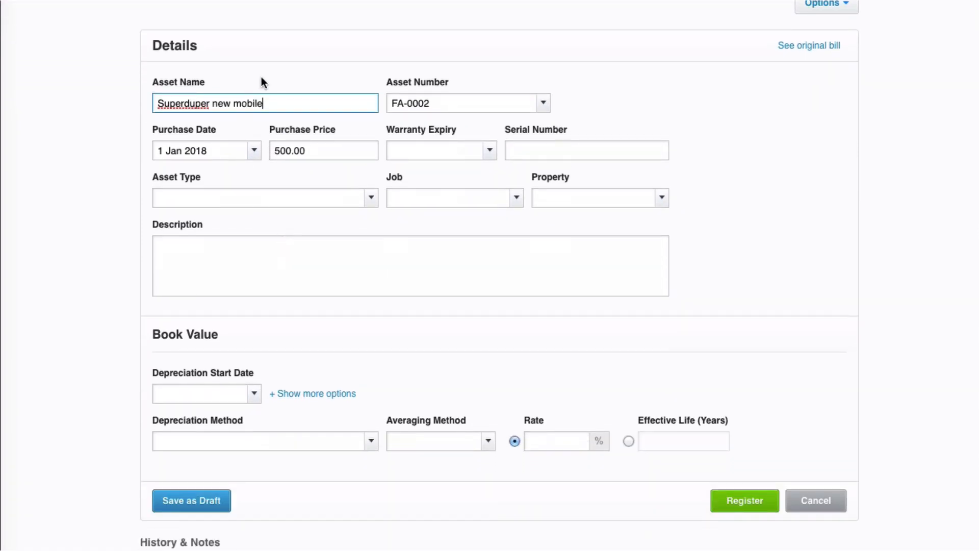
mouse_move(452, 103)
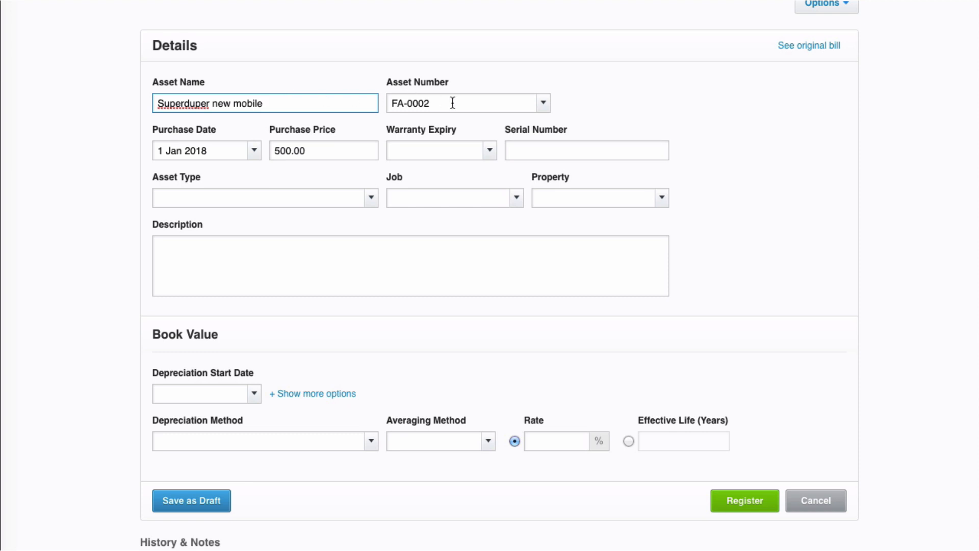
mouse_move(220, 150)
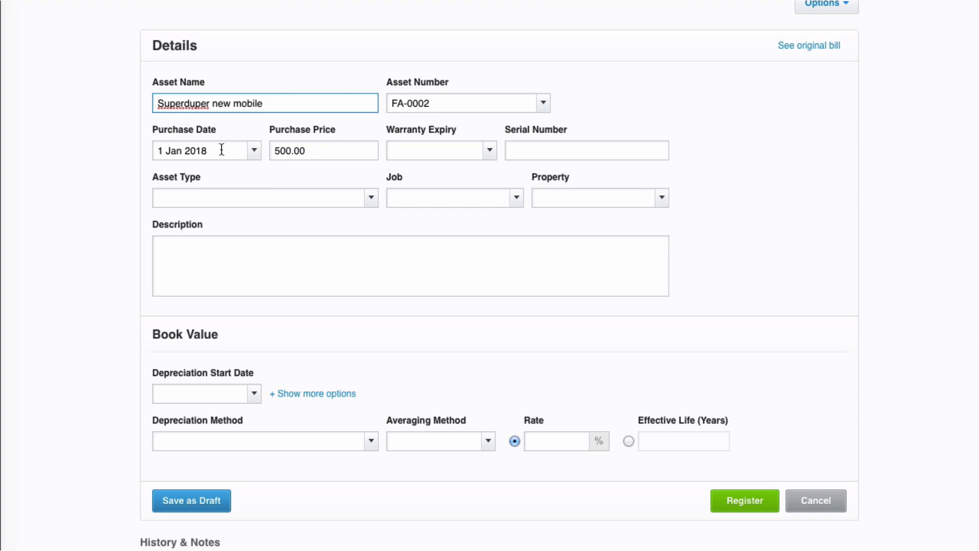
mouse_move(315, 156)
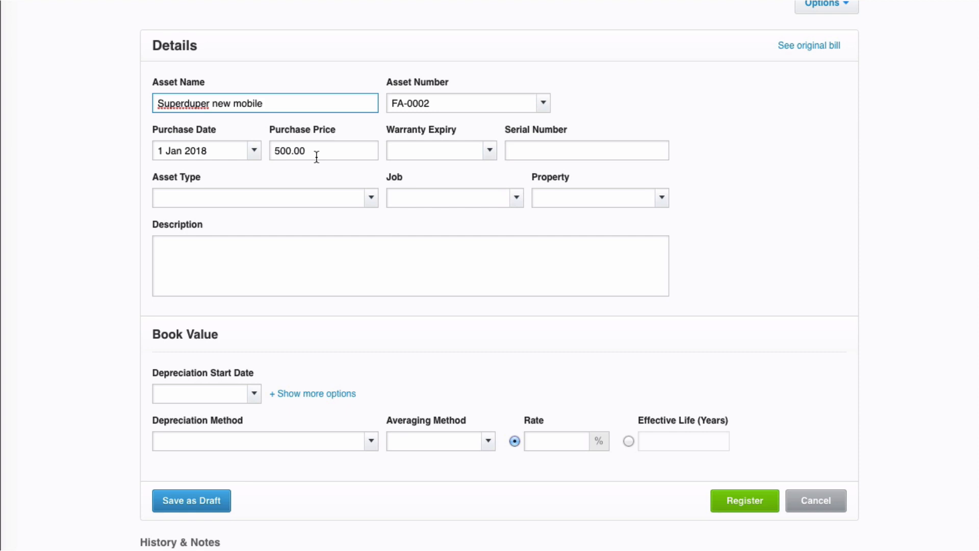
mouse_move(487, 152)
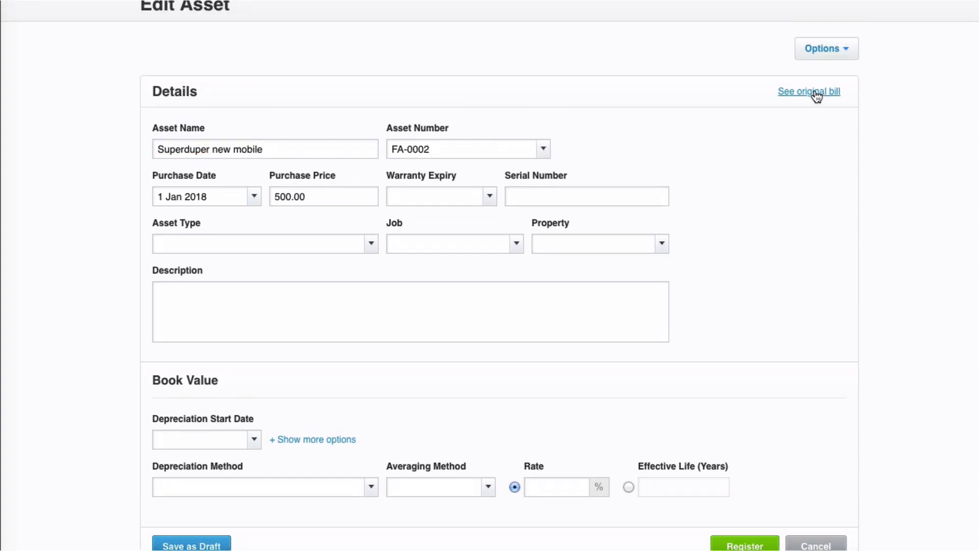
click(809, 91)
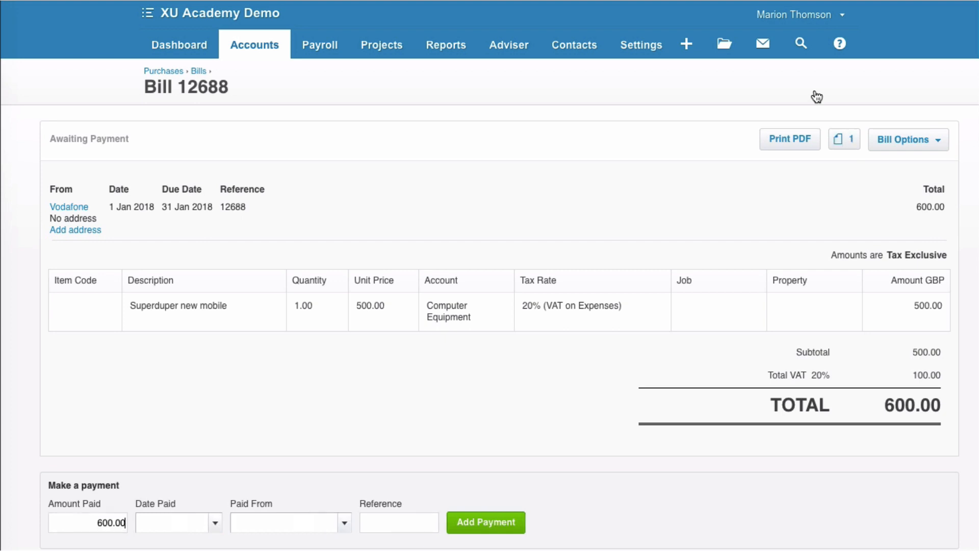
mouse_move(654, 215)
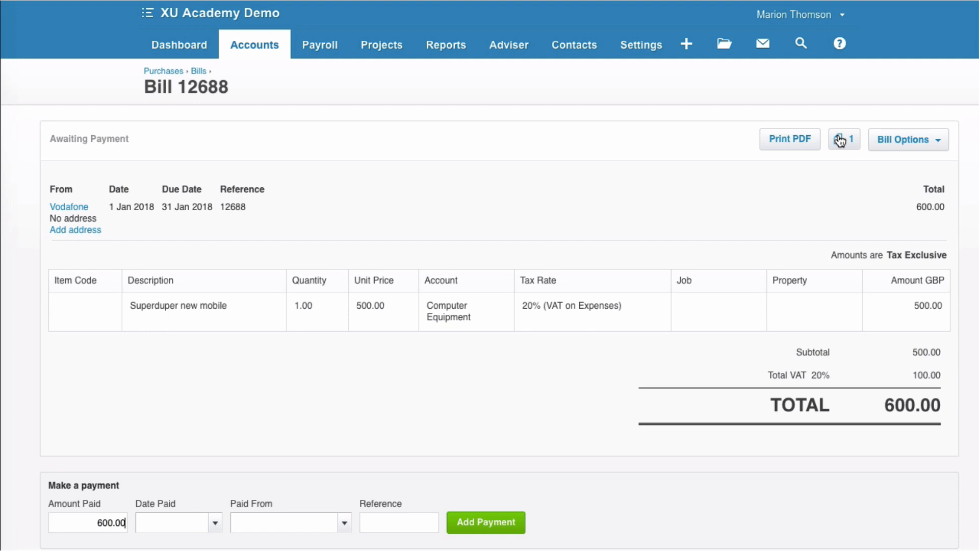
mouse_move(833, 183)
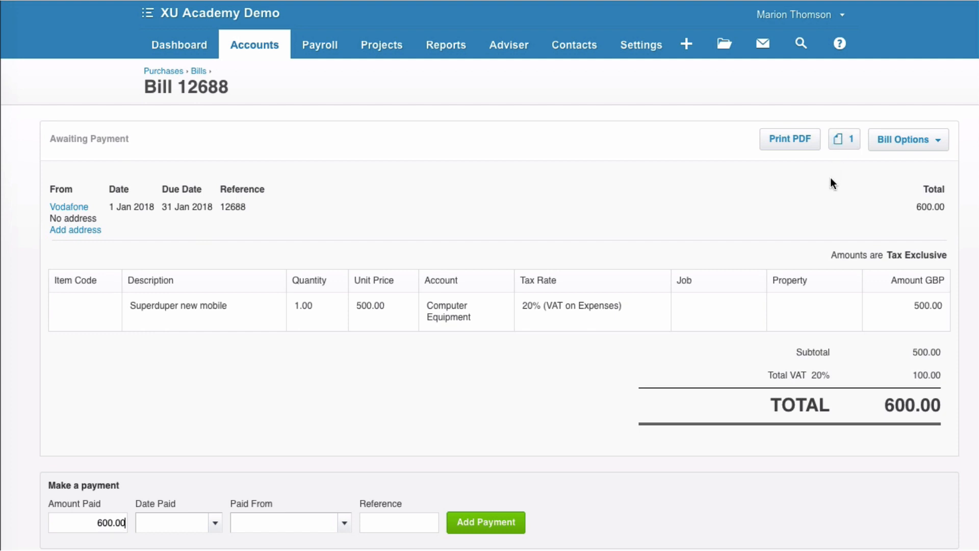
mouse_move(840, 143)
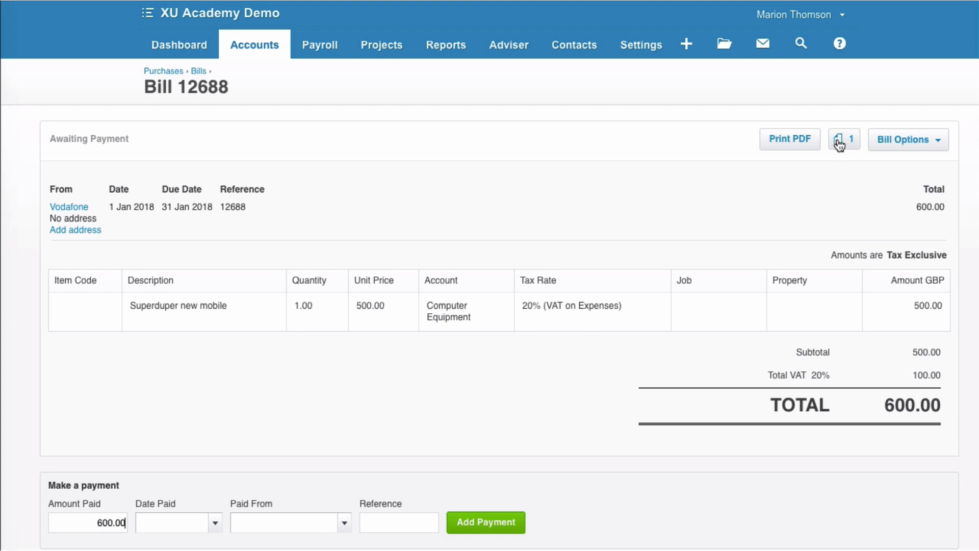
click(840, 138)
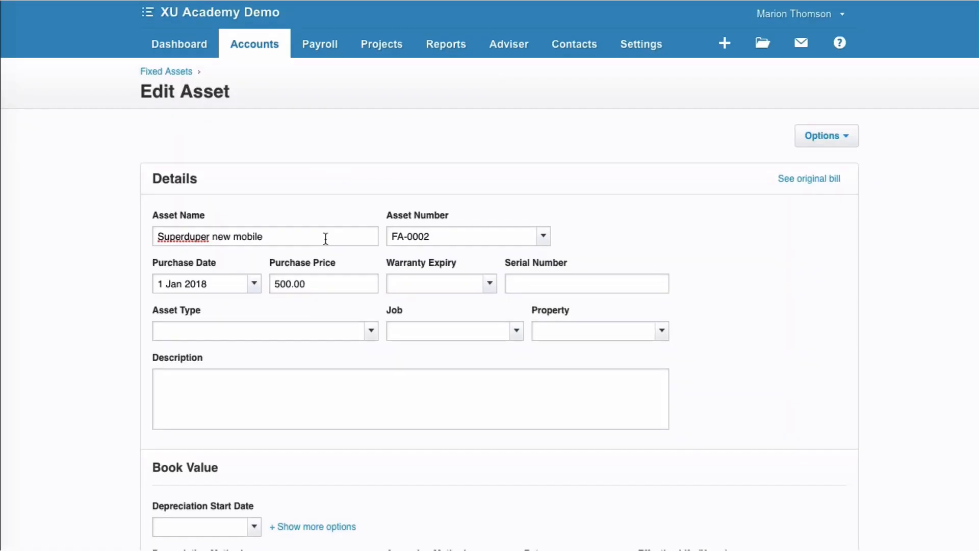
- Enter serial number 12345 for the mobile asset
scroll(down, 3)
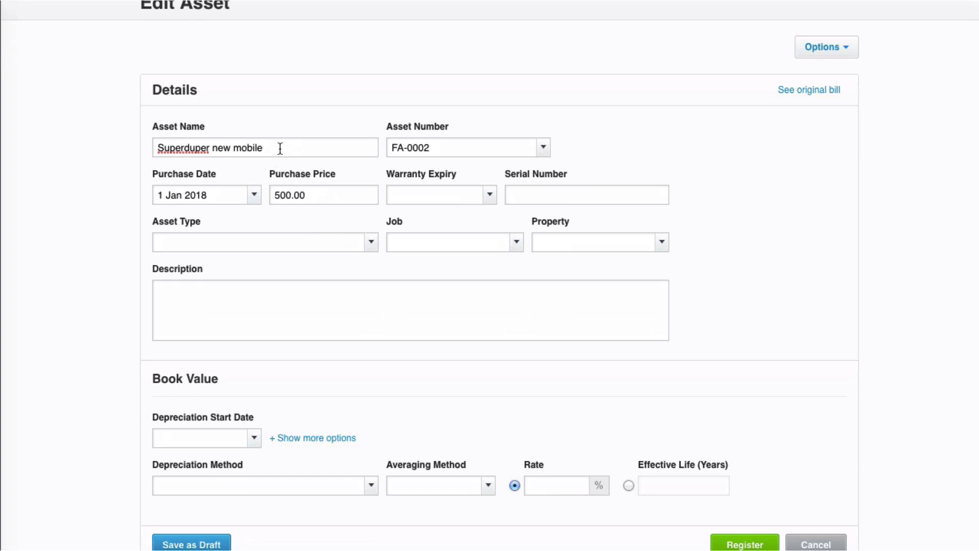
mouse_move(448, 147)
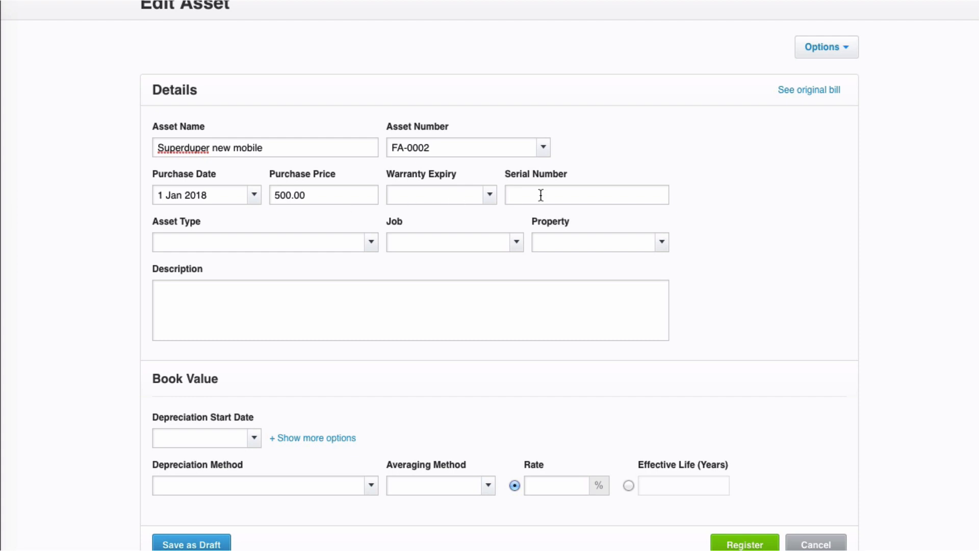
click(587, 195)
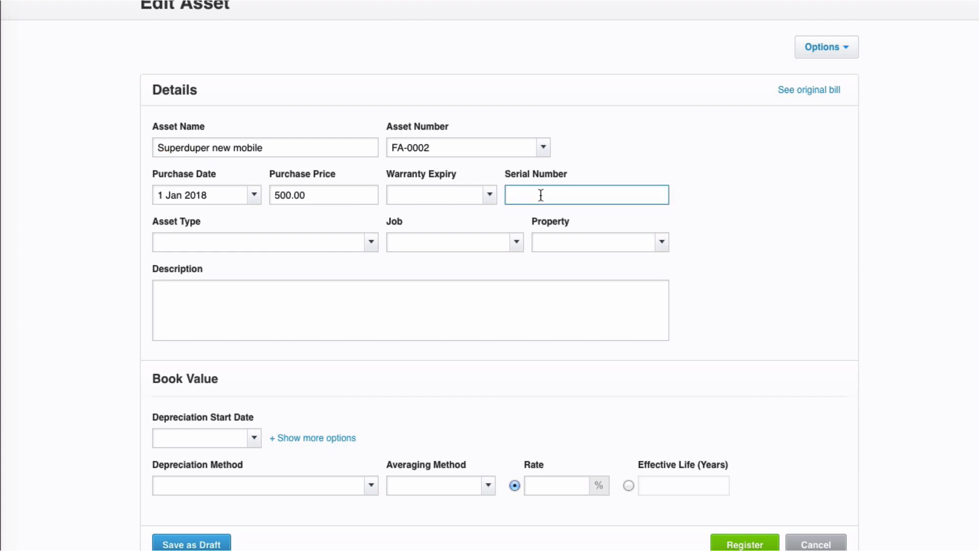
text(1234554321)
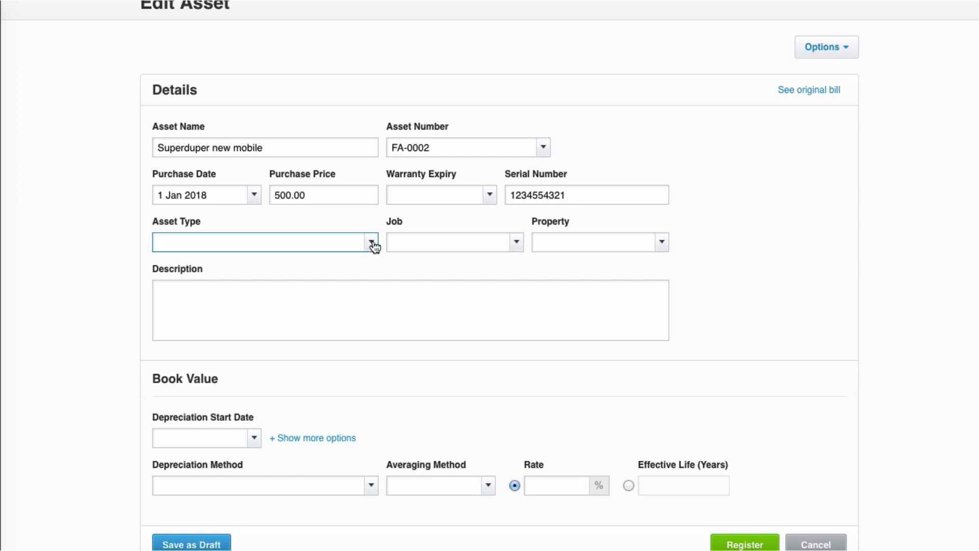
- Set Asset Type to Computers, filling in straight-line depreciation over 3 years
click(368, 242)
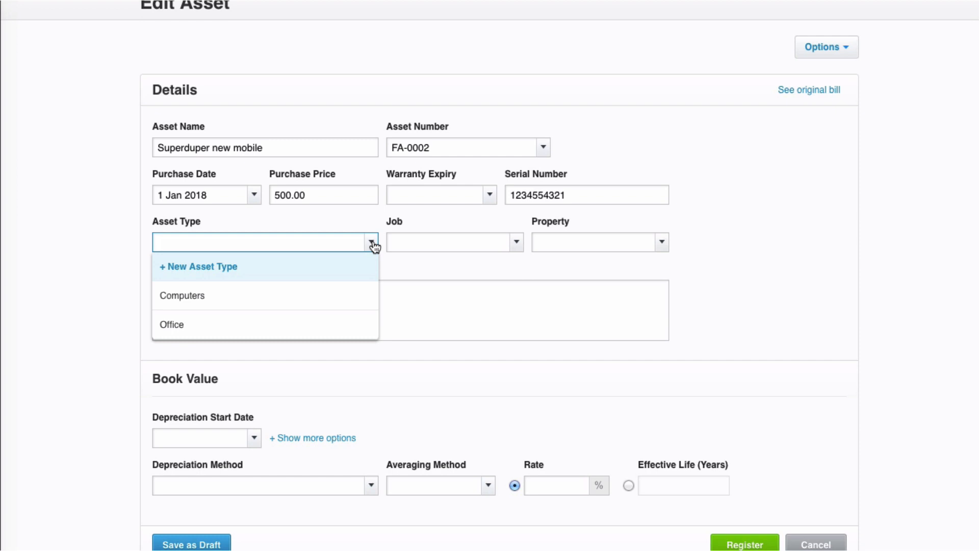
mouse_move(238, 270)
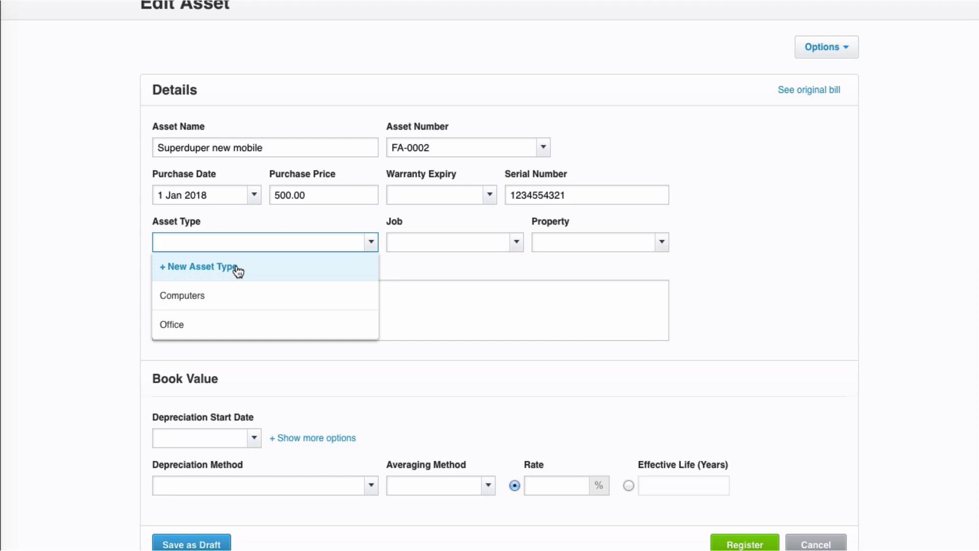
mouse_move(192, 297)
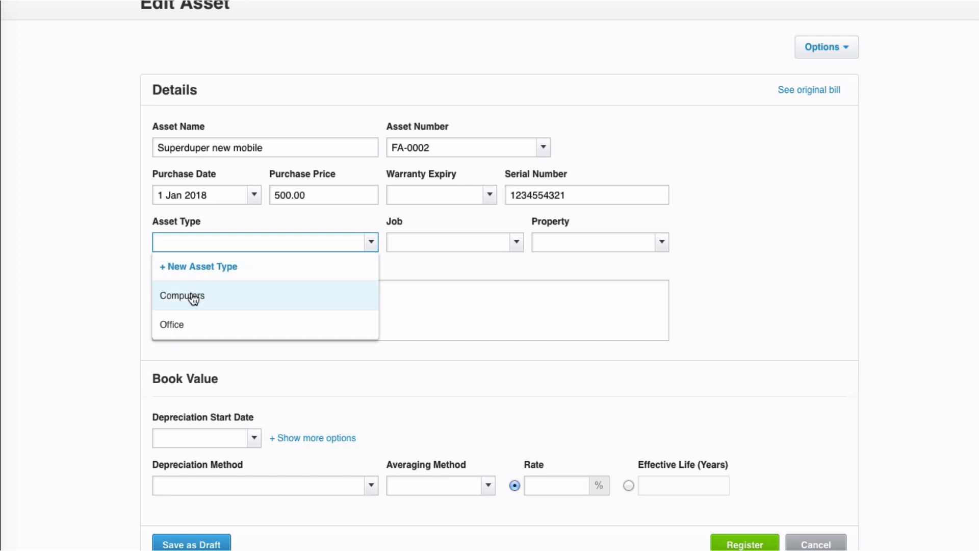
click(181, 296)
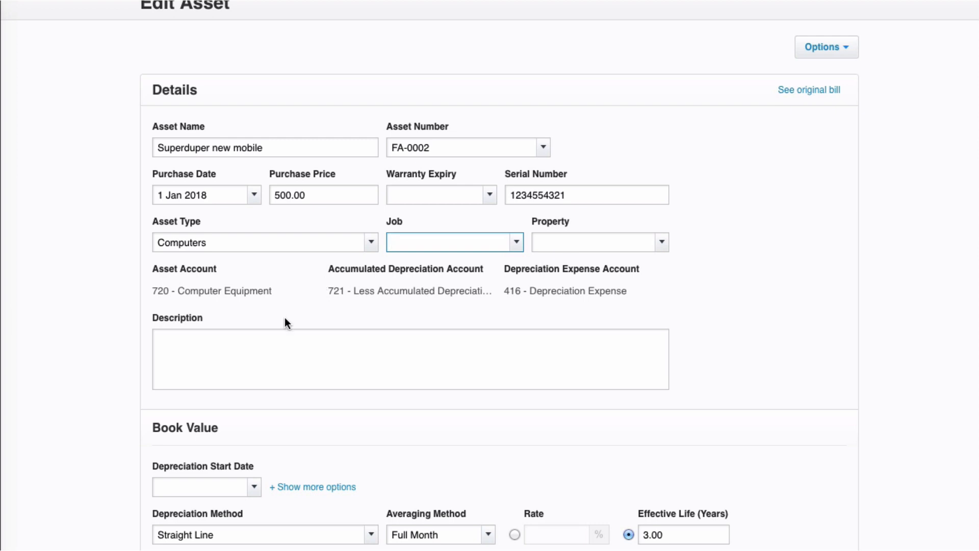
click(410, 359)
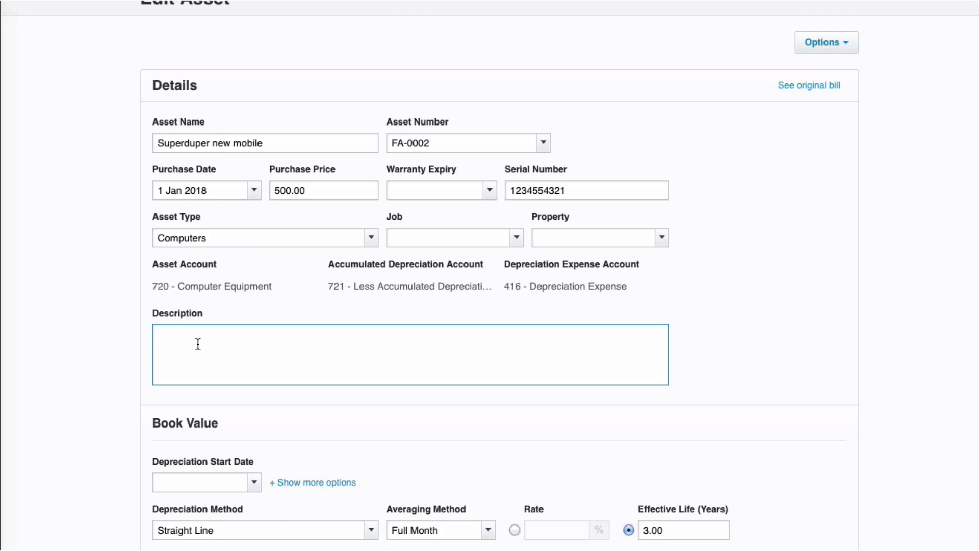
scroll(down, 3)
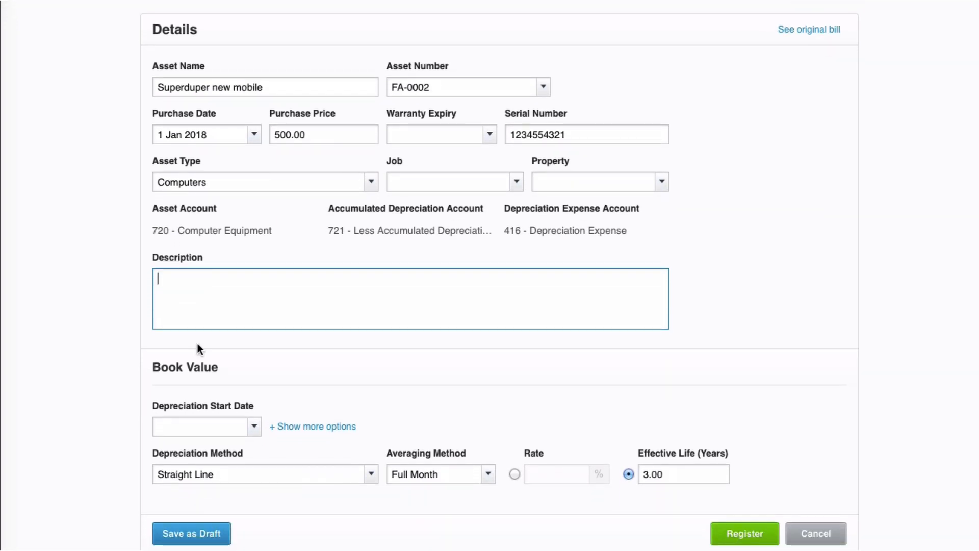
scroll(down, 3)
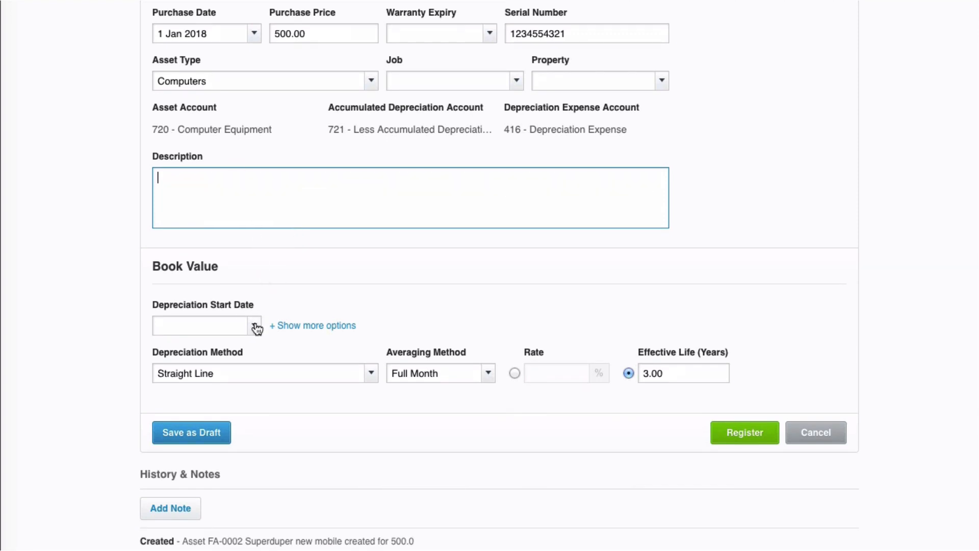
- Set the mobile asset's depreciation start date to 1 January 2018
click(253, 325)
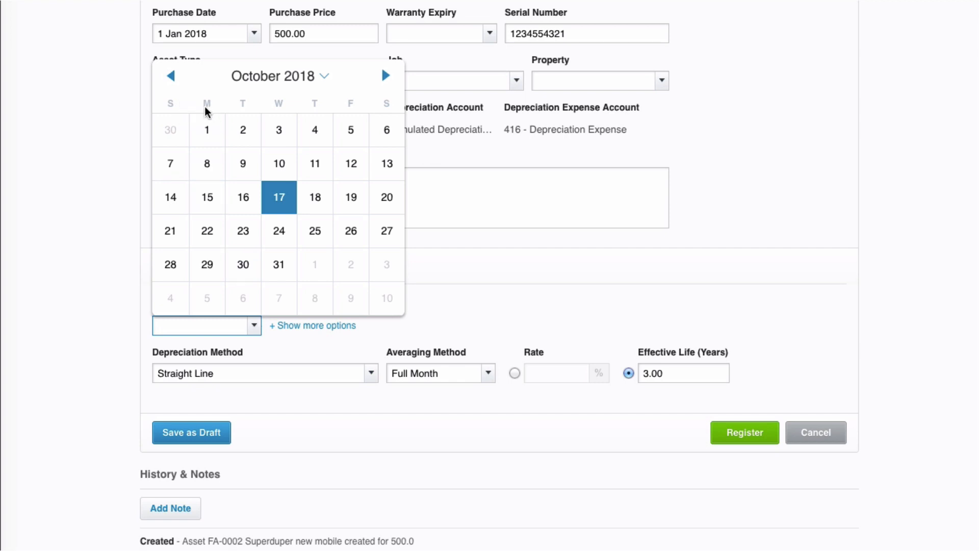
click(169, 76)
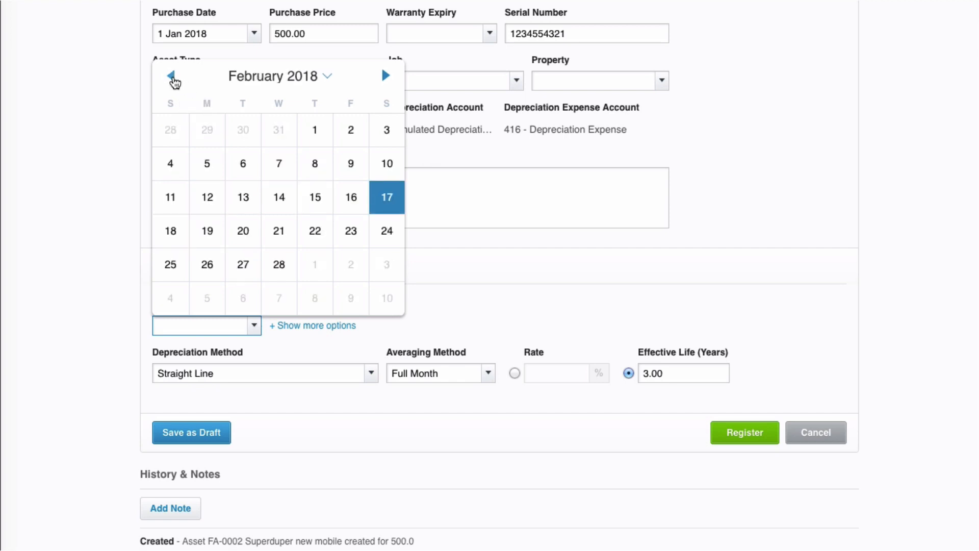
click(170, 75)
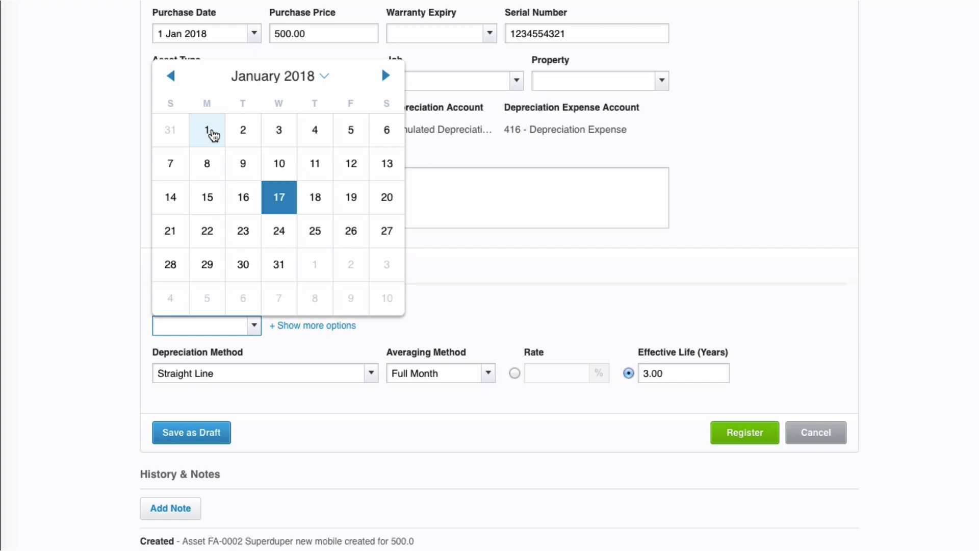
click(207, 130)
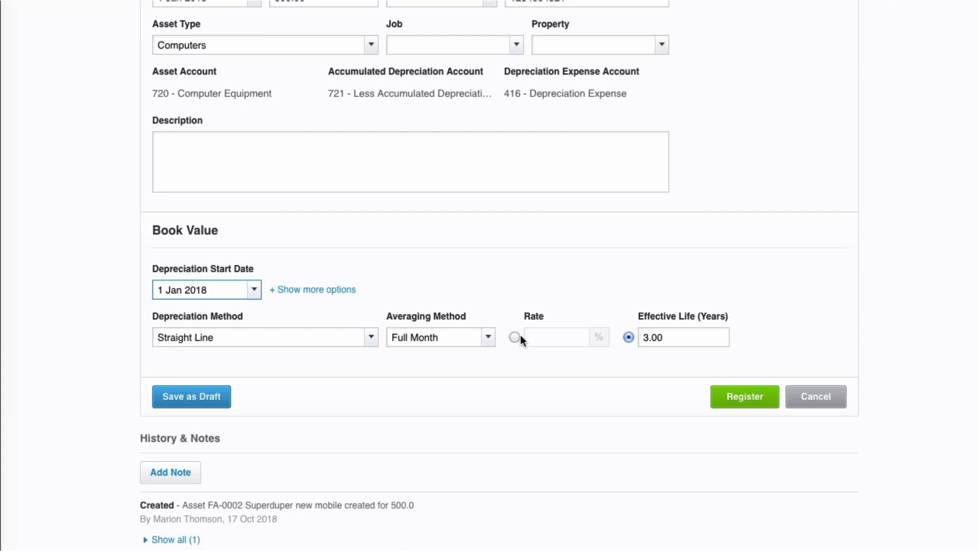
mouse_move(662, 295)
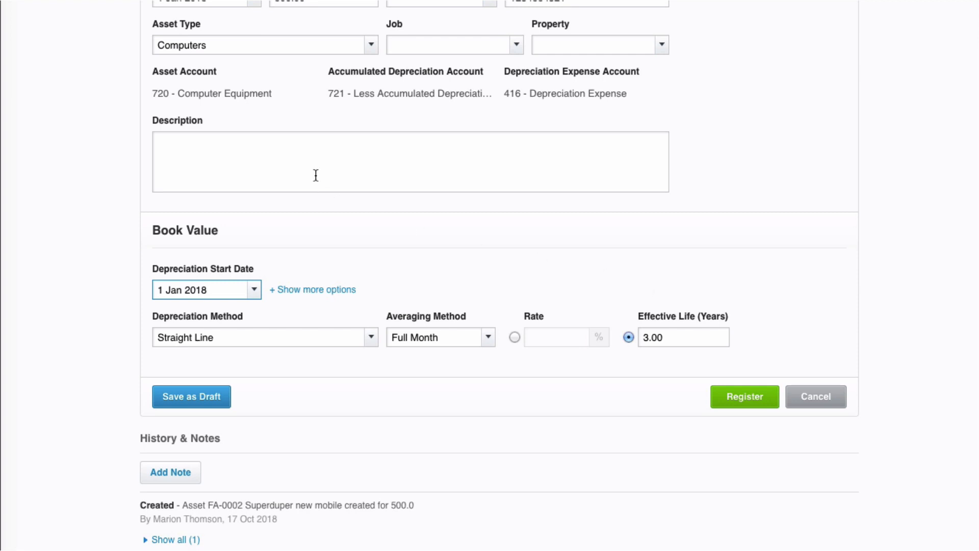
mouse_move(249, 76)
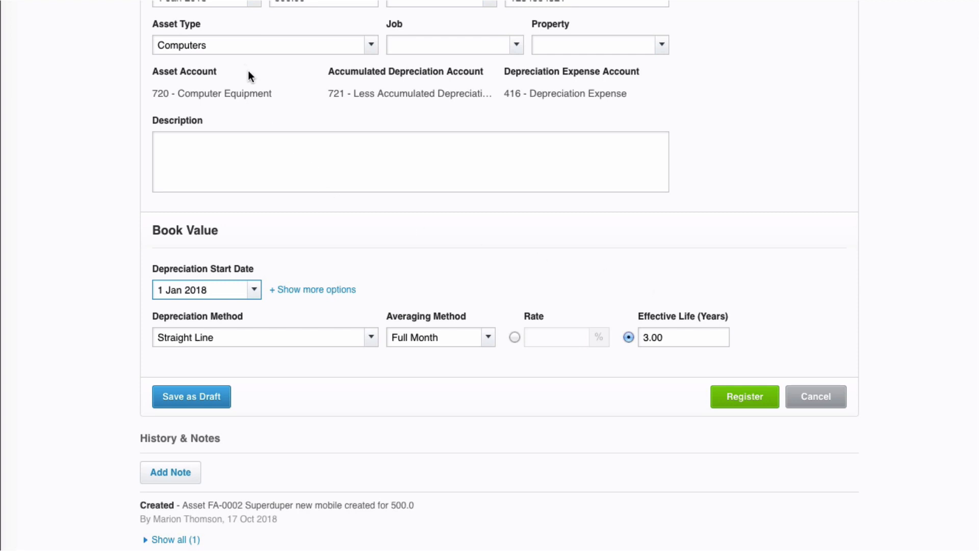
mouse_move(280, 366)
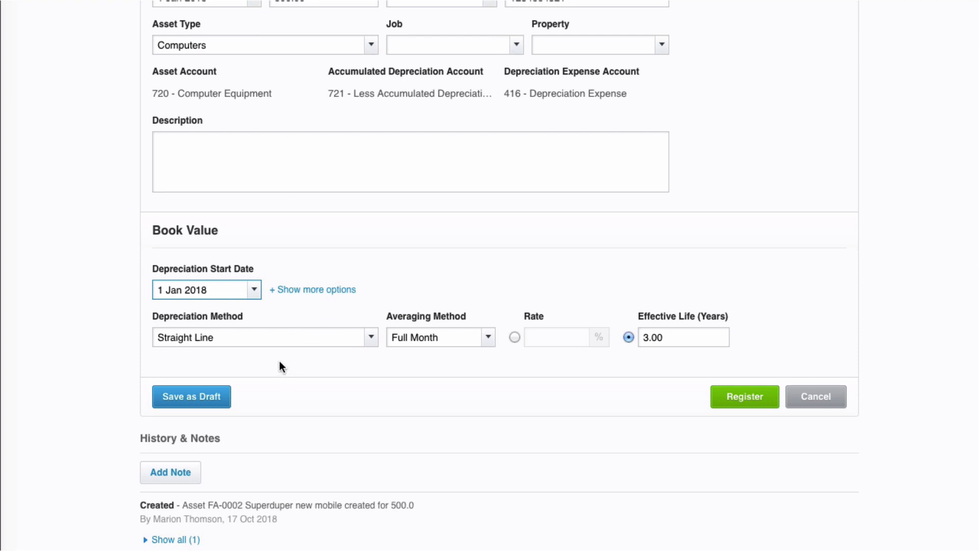
mouse_move(446, 363)
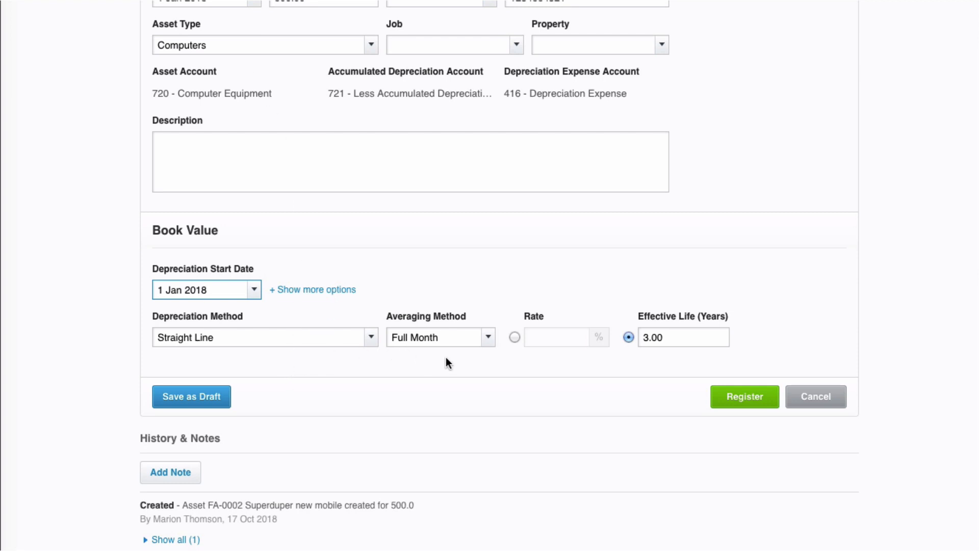
mouse_move(645, 362)
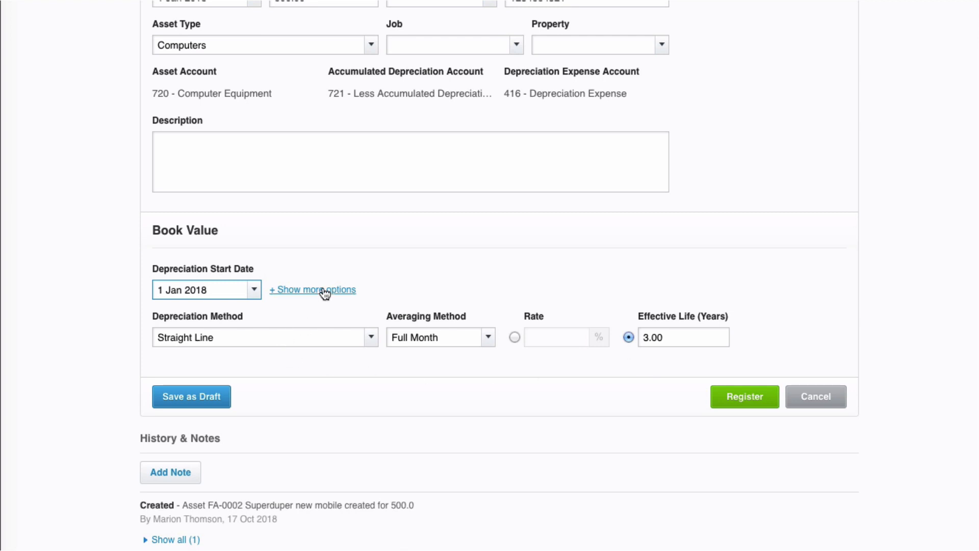
- Show the Cost Limit and Residual Value fields, leave them blank, and register
click(312, 290)
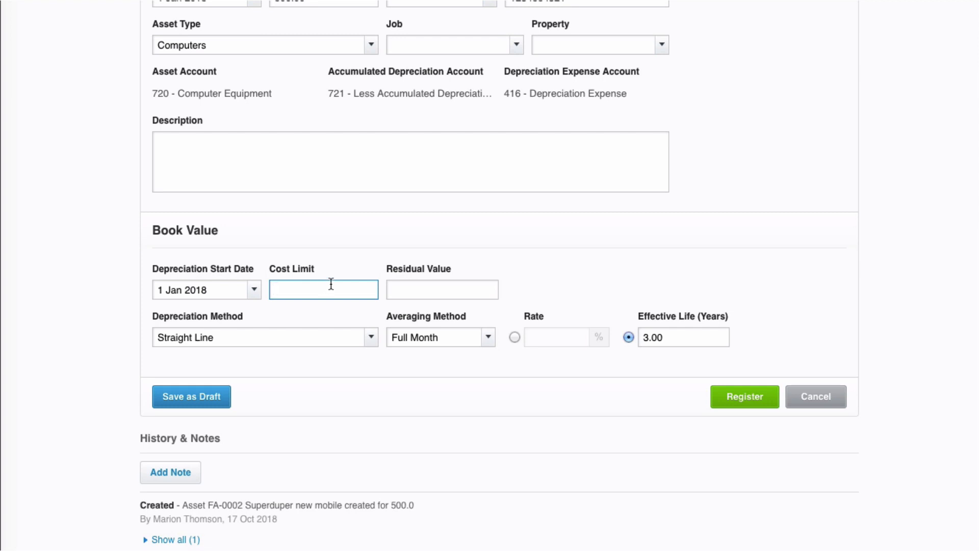
mouse_move(417, 289)
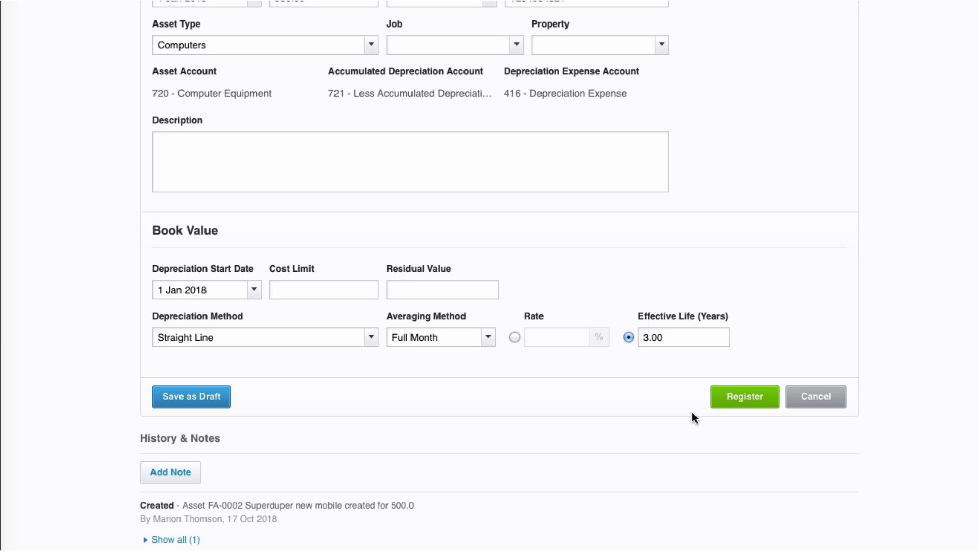
click(743, 396)
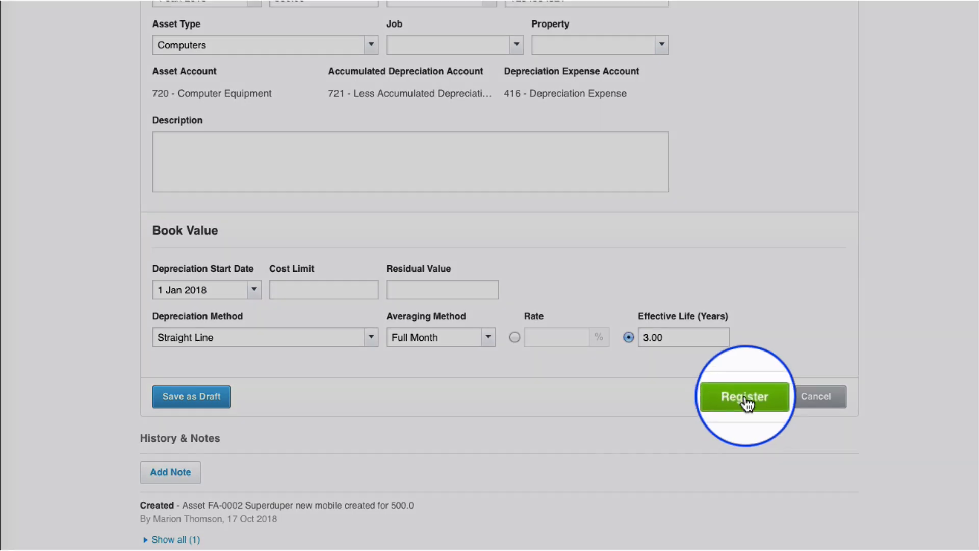
- Confirm registering FA-0002, now listed beside the Laptop at 500.00 book value
click(742, 396)
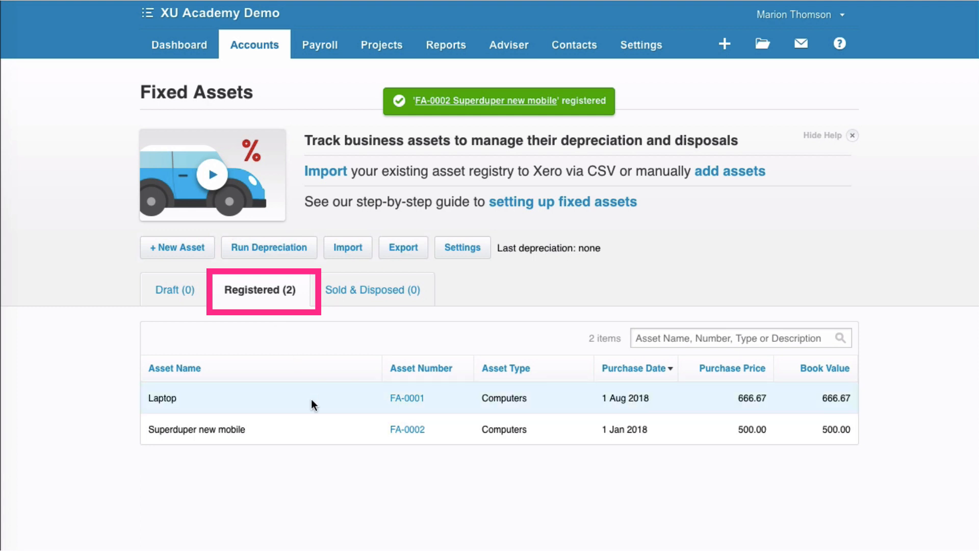
mouse_move(364, 410)
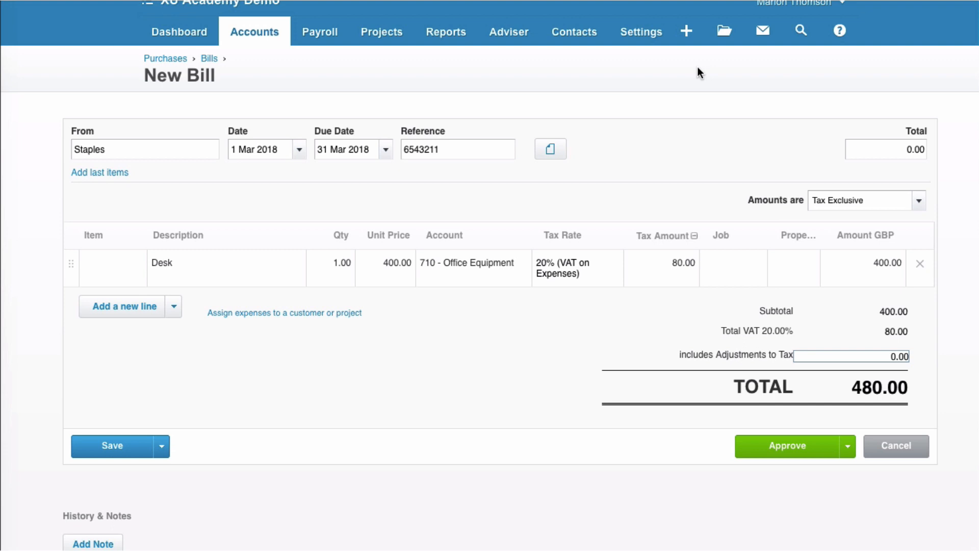
mouse_move(378, 303)
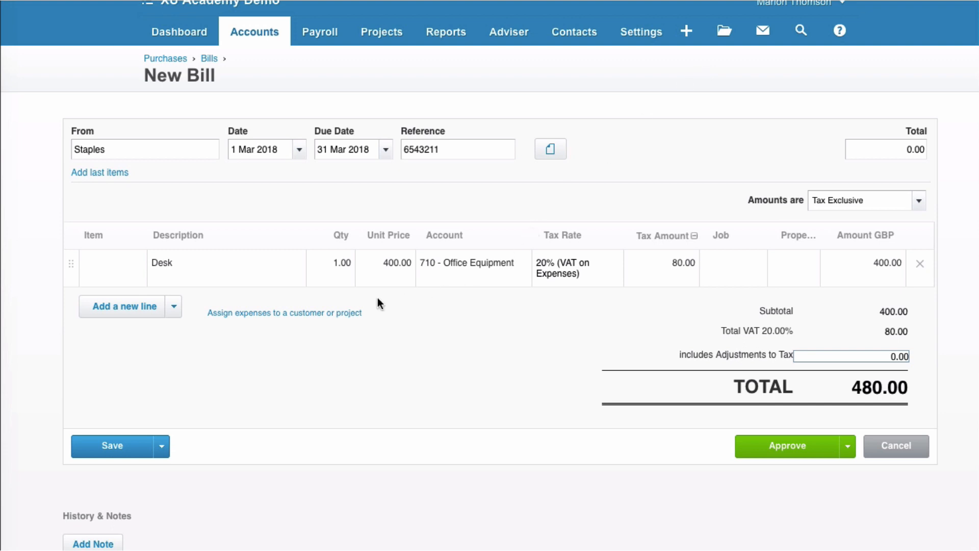
mouse_move(461, 280)
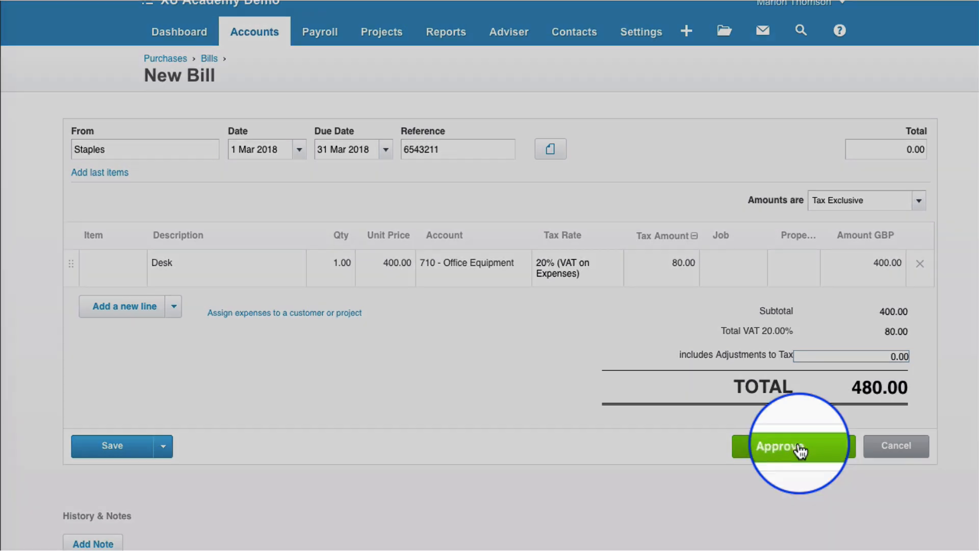
- Approve the Staples bill for the 400.00 desk coded to Office Equipment
click(793, 445)
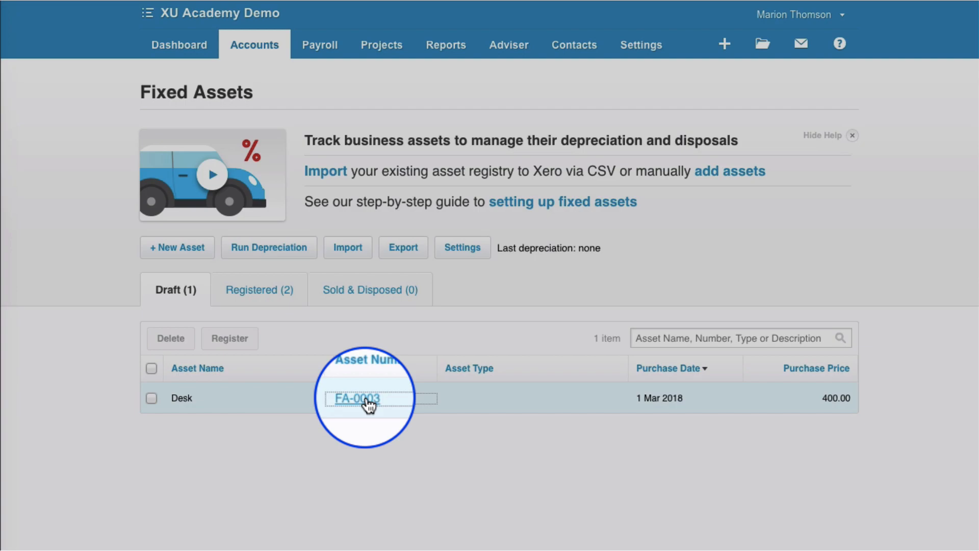
- Register desk asset FA-0003 as Office type, depreciating from 1 Mar 2018
click(368, 398)
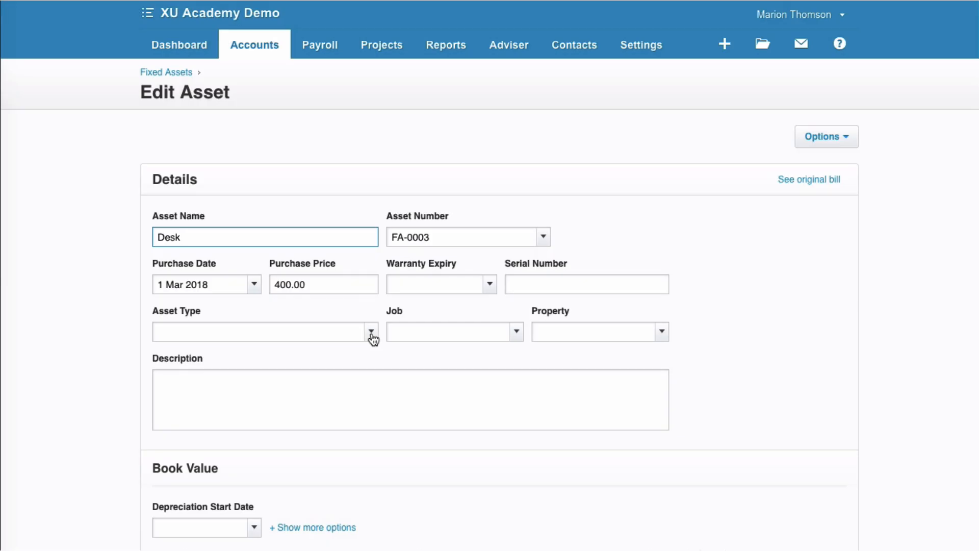
click(371, 331)
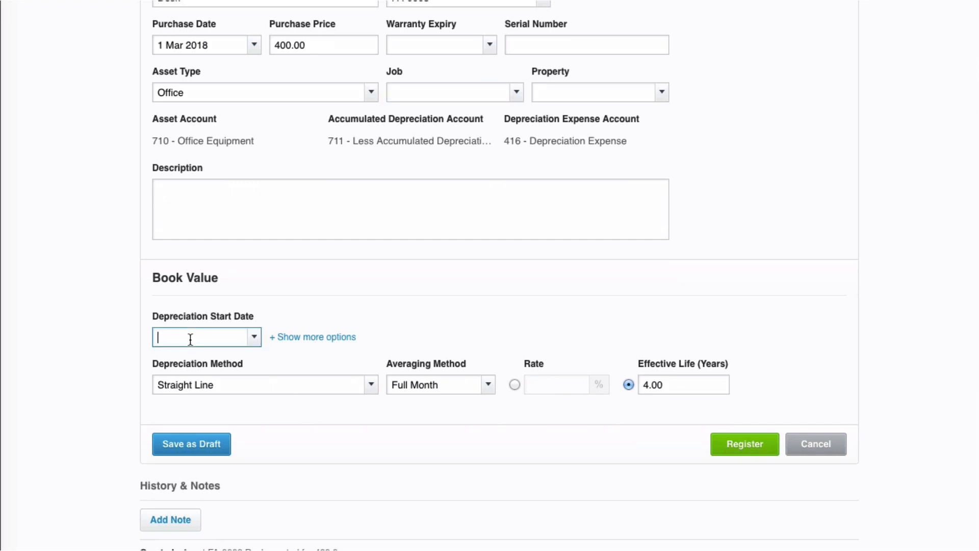
text(1 Mar 2018)
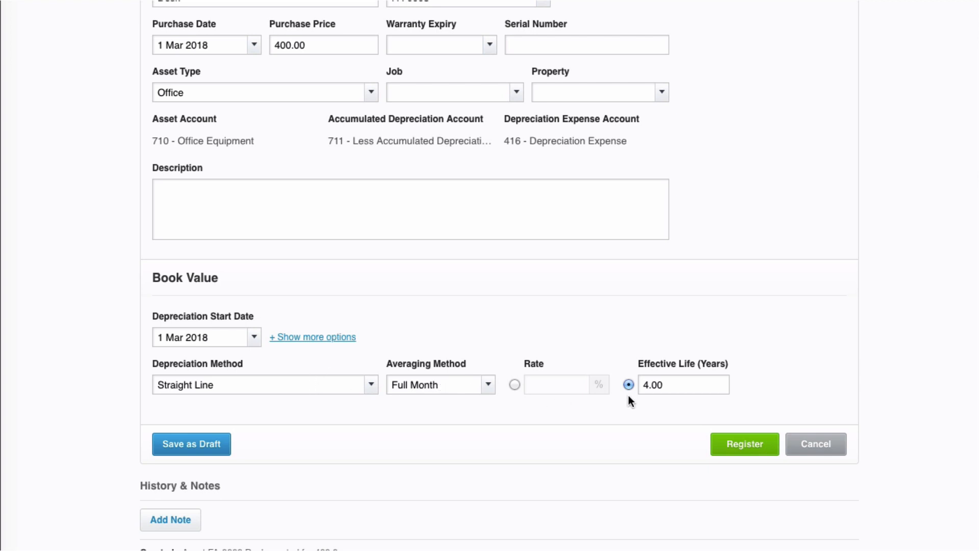
mouse_move(682, 384)
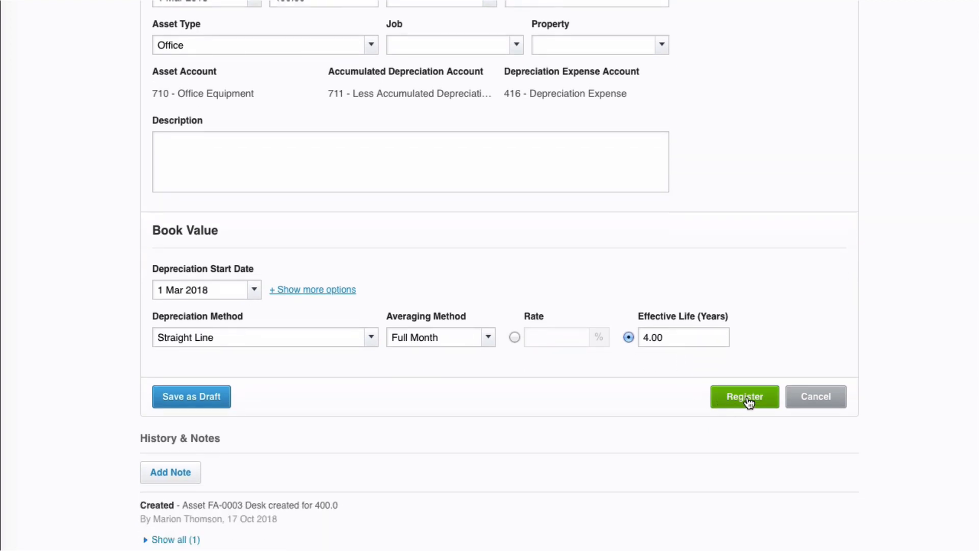
click(743, 396)
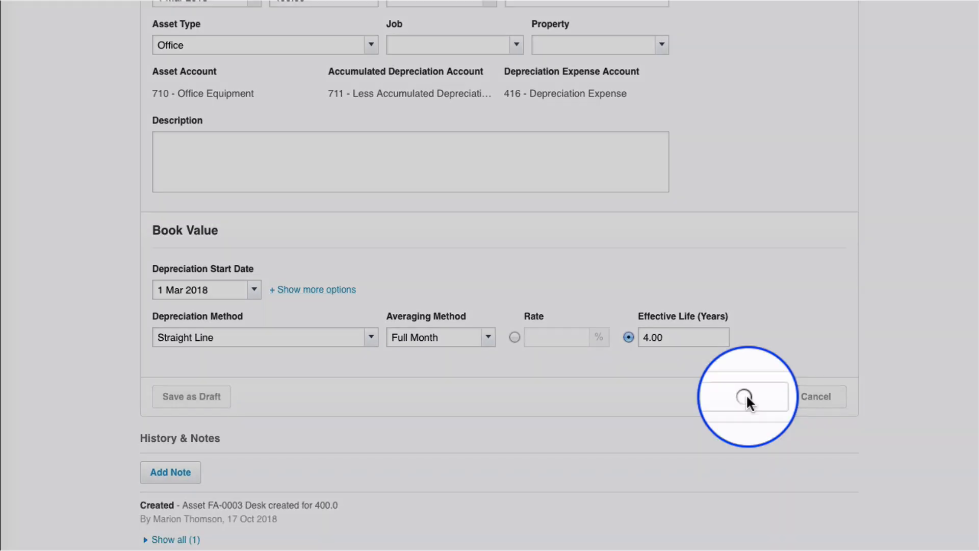
click(742, 396)
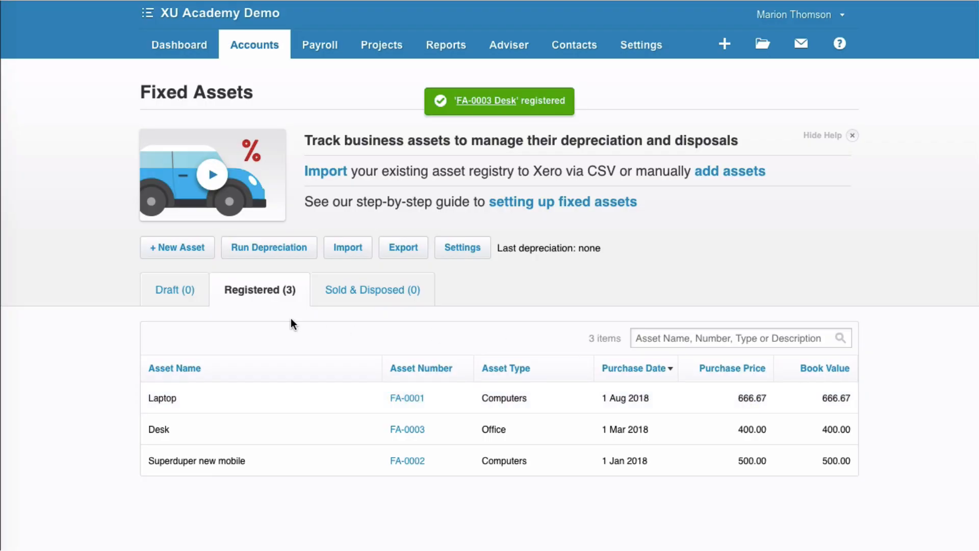